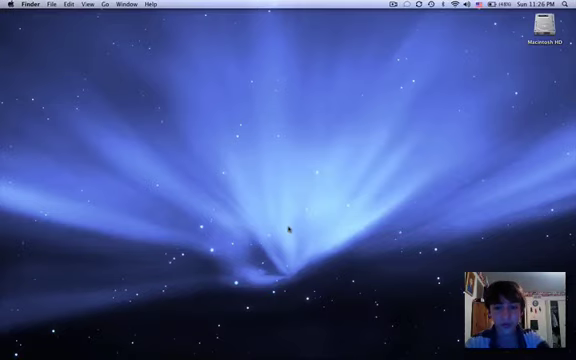
- Open a Finder window showing the home folder with Documents and Downloads
left_click_drag(247, 168, 337, 237)
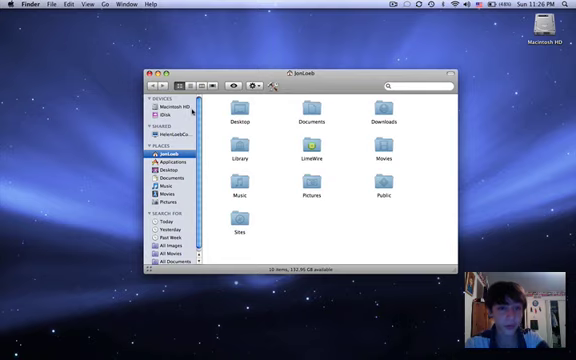
- Browse Macintosh HD down through System, Library and CoreServices to locate DefaultDesktop.jpg
left_click(172, 104)
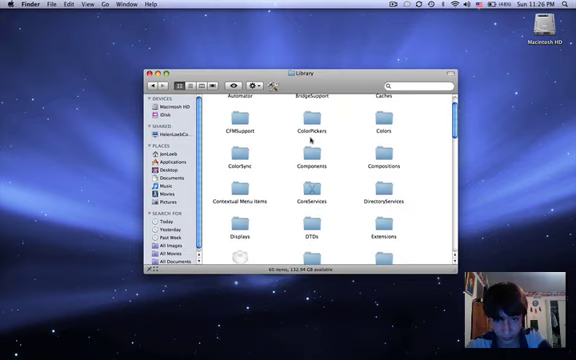
scroll("down", 3)
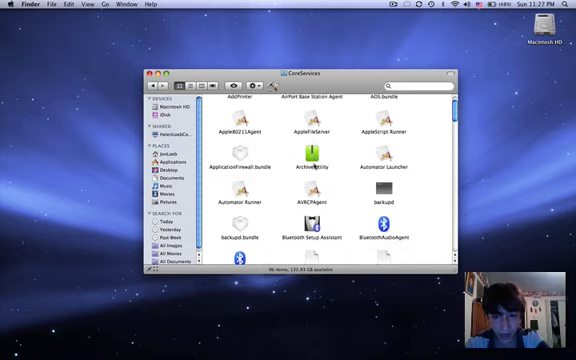
scroll("down", 3)
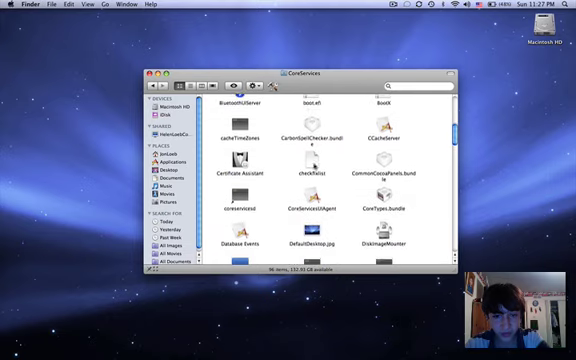
scroll("down", 3)
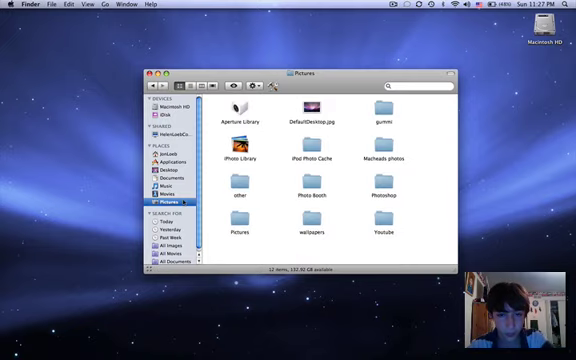
left_click(314, 108)
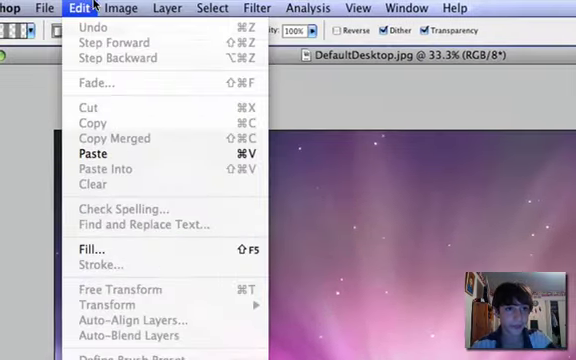
- Apply Image > Adjustments > Desaturate to strip the purple from DefaultDesktop.jpg
left_click(114, 7)
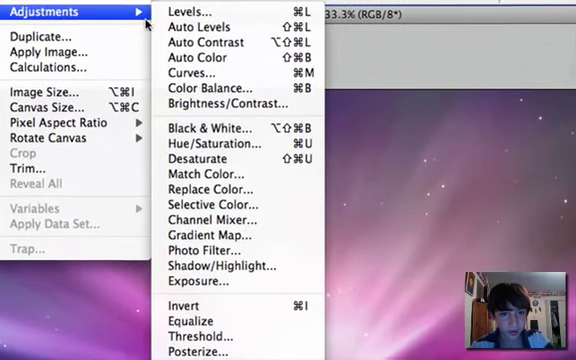
mouse_move(175, 15)
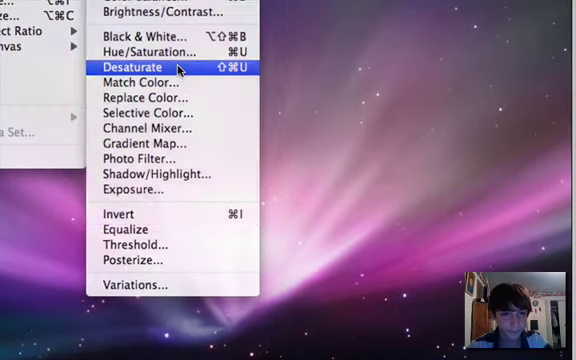
left_click(136, 66)
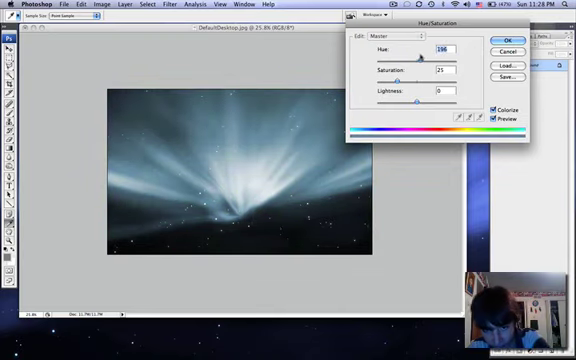
- With Colorize on in Hue/Saturation, drag the Hue slider toward red (hue 360)
left_click_drag(410, 62, 420, 62)
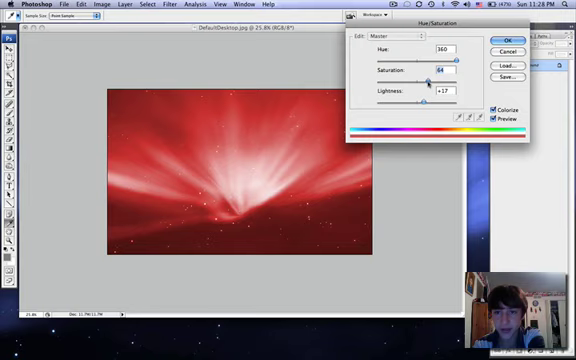
- Tune the red tint to saturation 69 and lightness +9, keeping hue at 360
left_click_drag(432, 78, 458, 78)
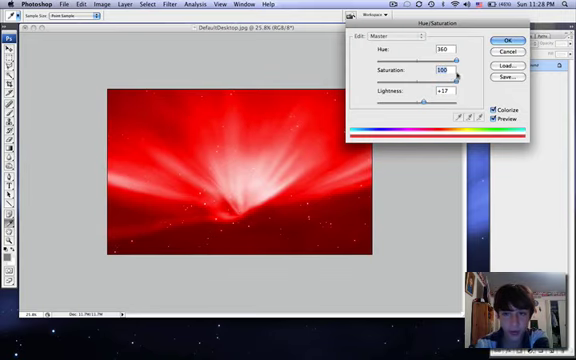
left_click_drag(459, 72, 448, 72)
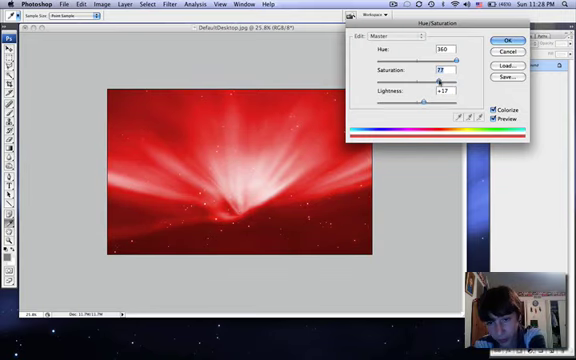
left_click_drag(439, 80, 428, 80)
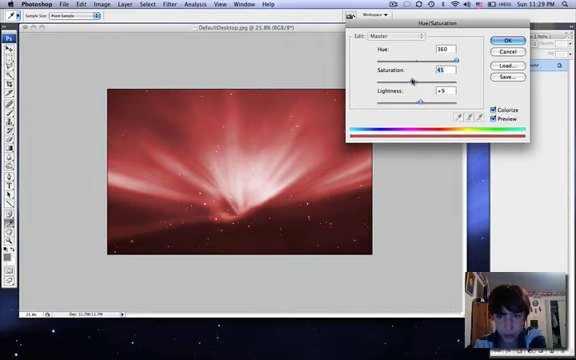
left_click_drag(432, 72, 450, 72)
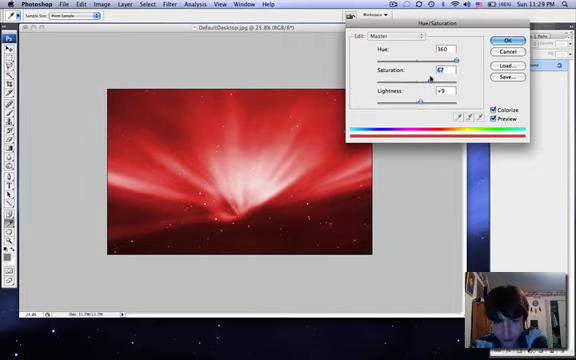
left_click_drag(432, 70, 438, 70)
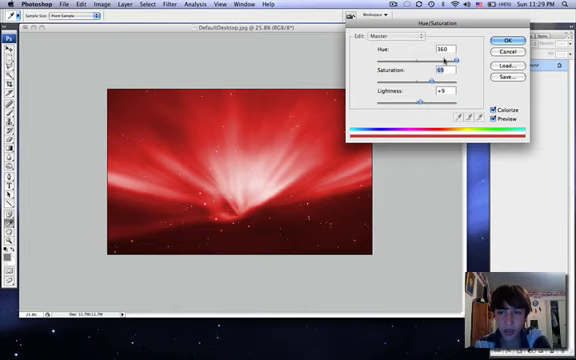